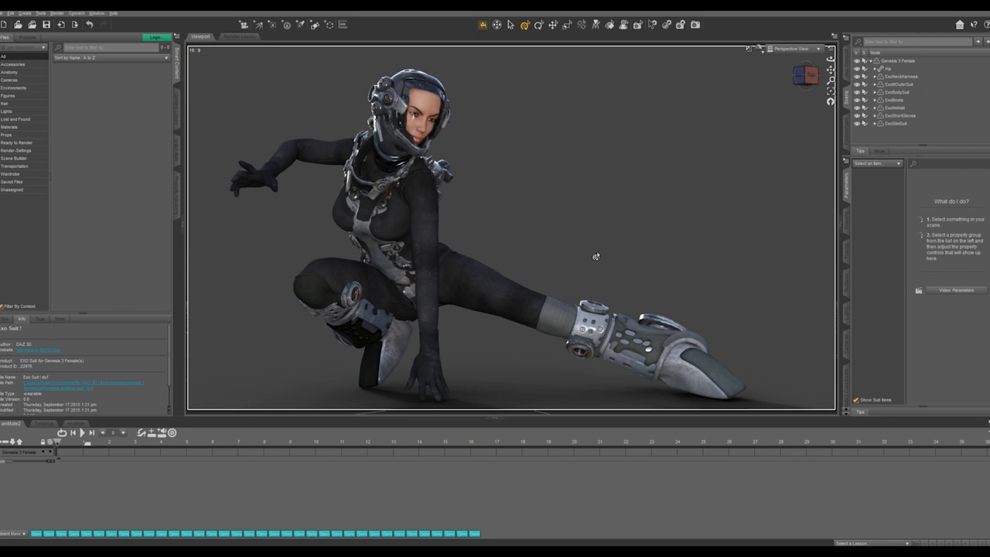
Step: Select the outer suit in the Scene pane and expand its Mesh Smoothing parameters
{"action": "left_click", "coordinate": [355, 209]}
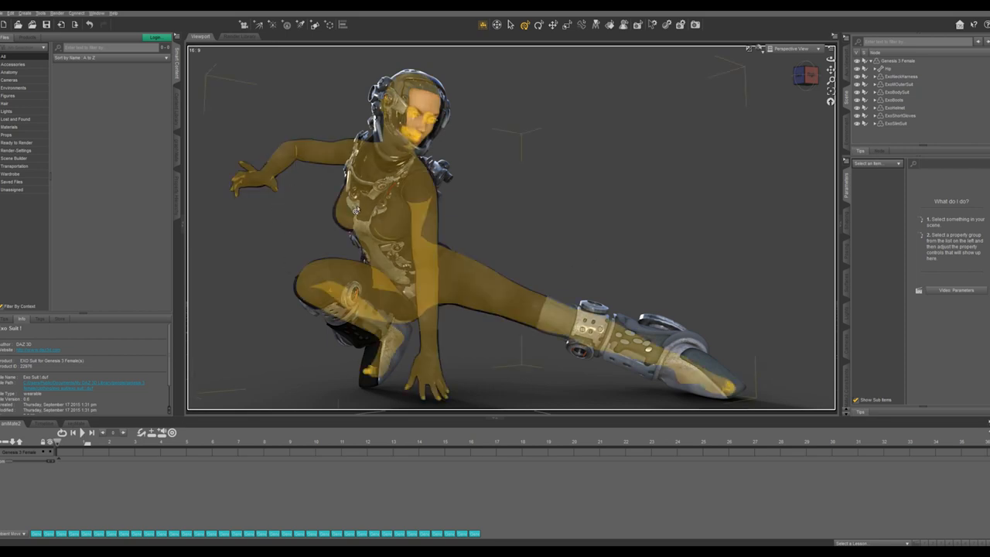
{"action": "mouse_move", "coordinate": [356, 218]}
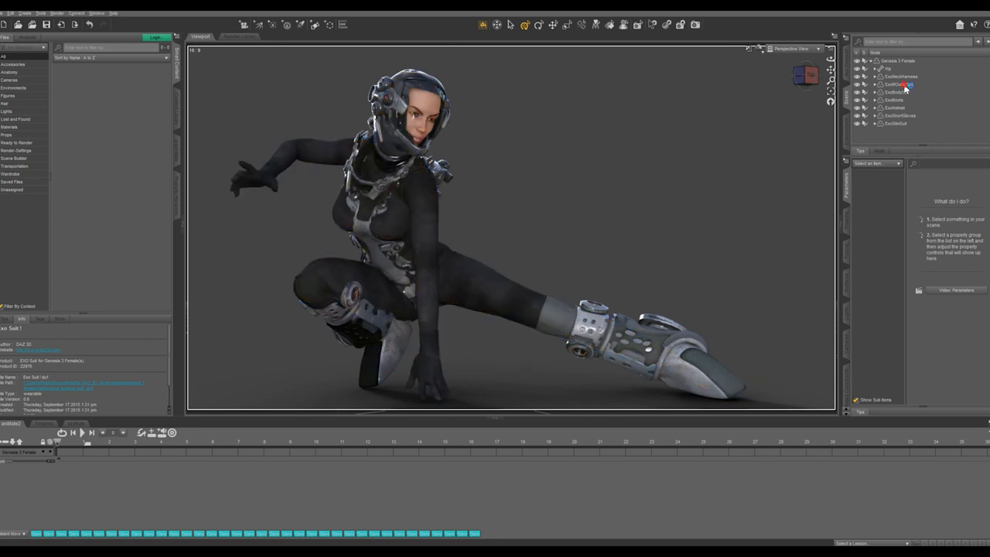
{"action": "left_click", "coordinate": [897, 83]}
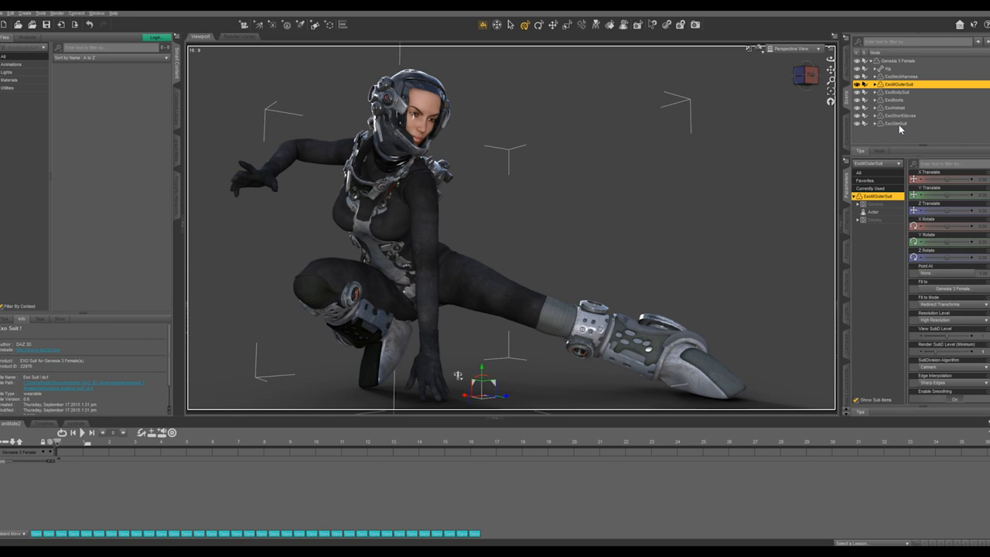
{"action": "left_click", "coordinate": [897, 123]}
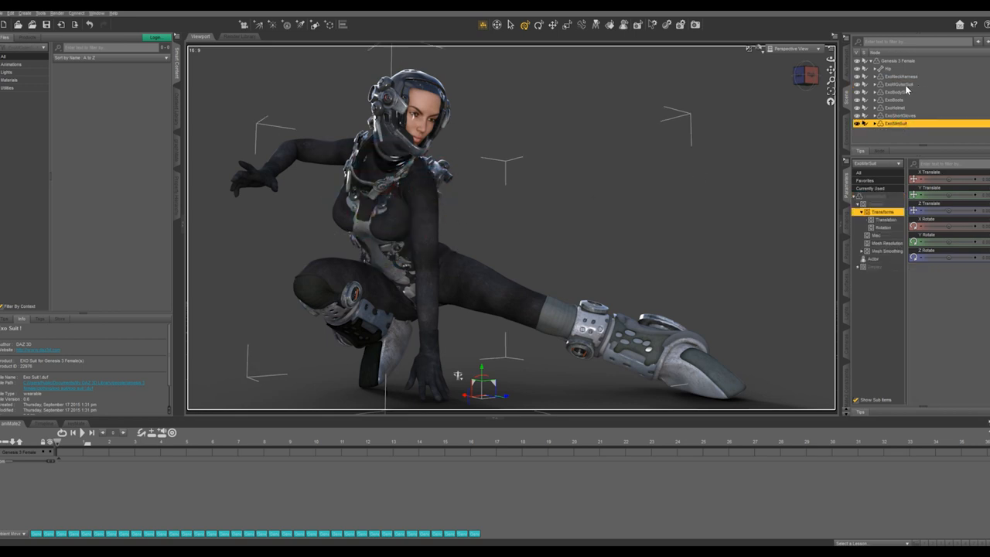
{"action": "left_click", "coordinate": [897, 83]}
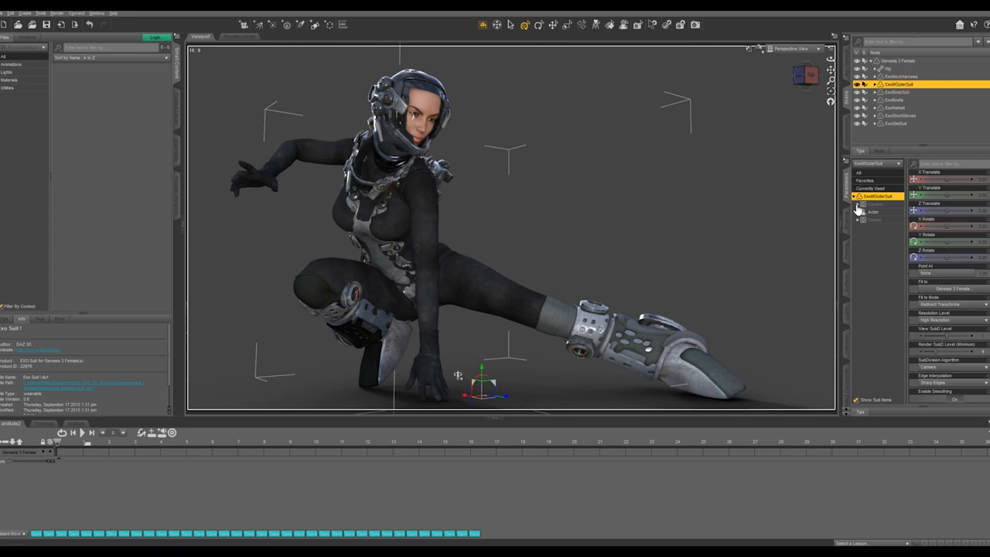
{"action": "left_click", "coordinate": [857, 211]}
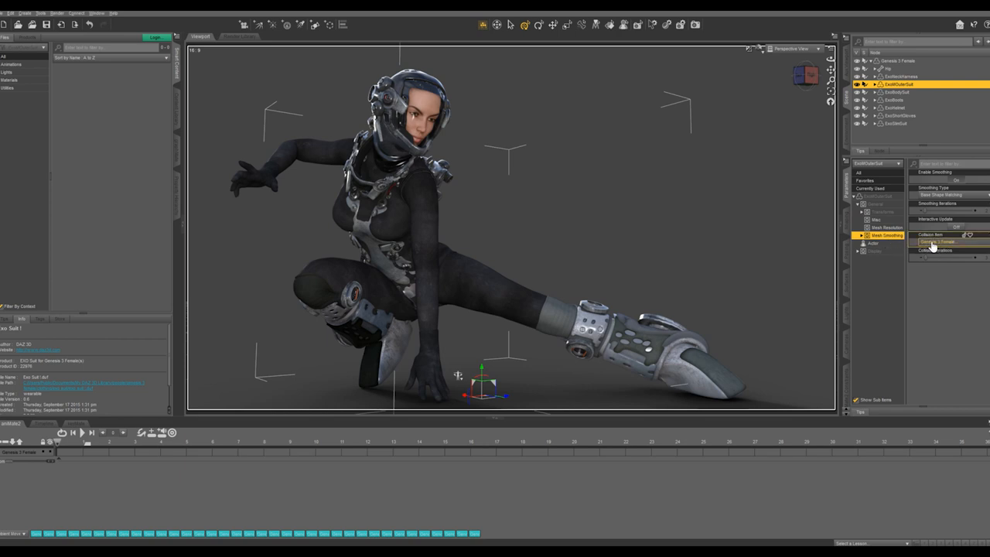
Step: Set the smoothing Collision Item to the slim suit and raise Collision Iterations
{"action": "left_click", "coordinate": [936, 241]}
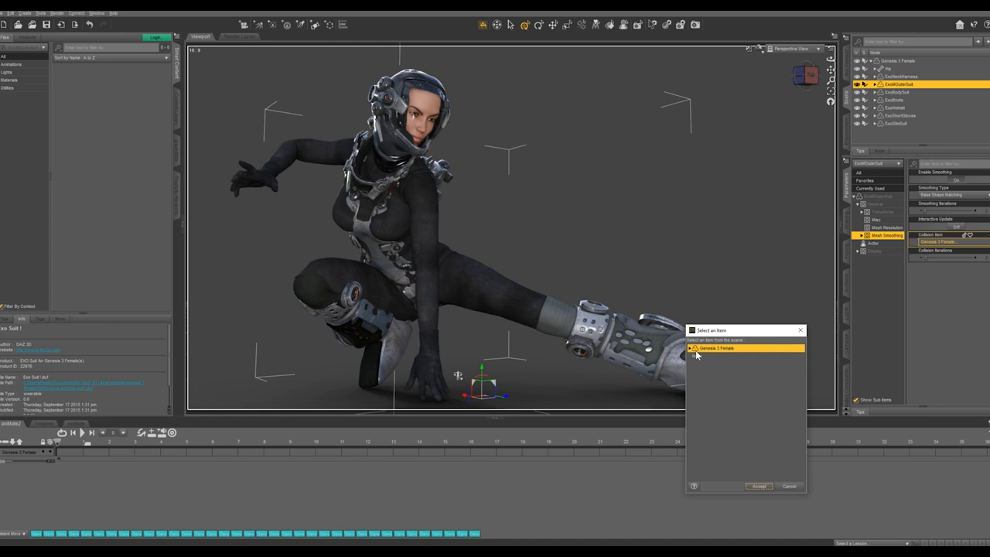
{"action": "left_click", "coordinate": [690, 346]}
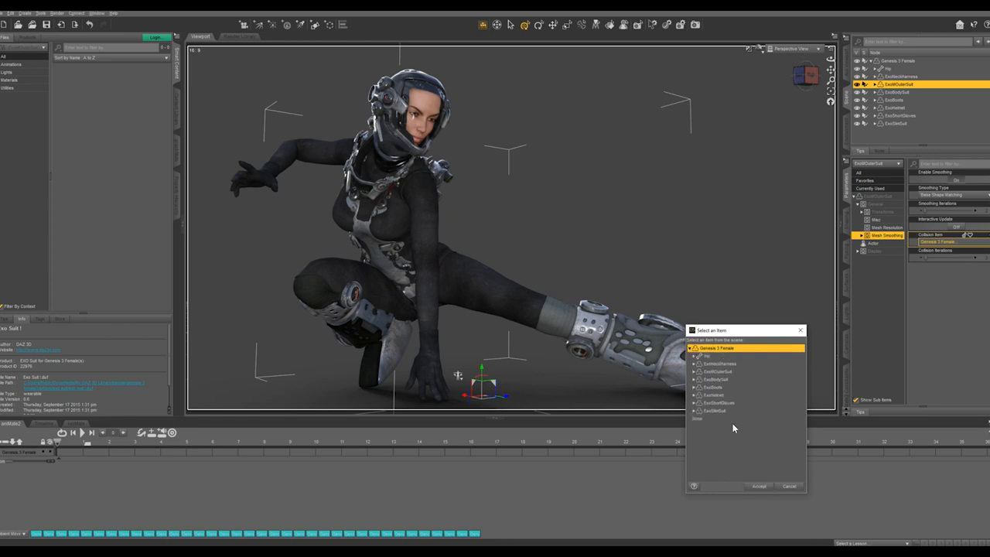
{"action": "left_click", "coordinate": [714, 411]}
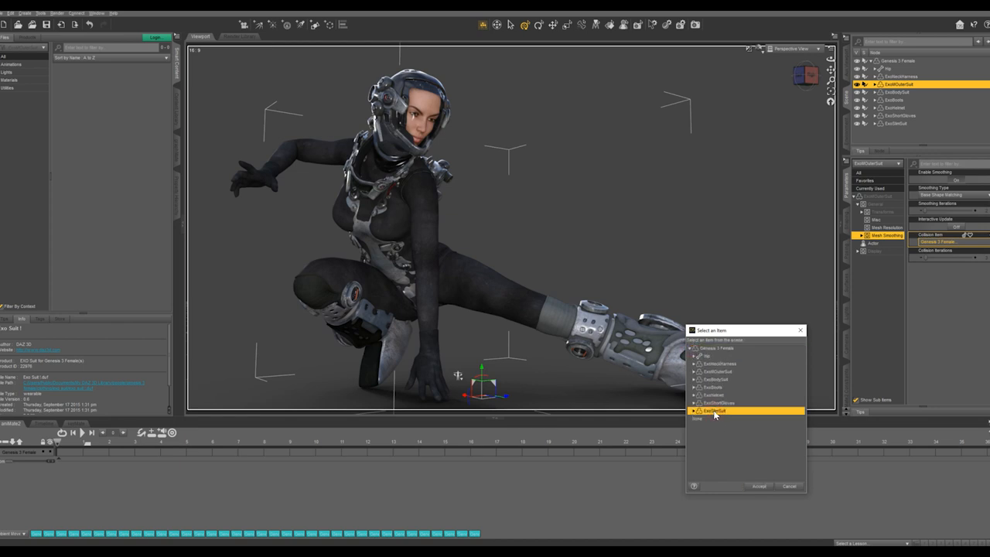
{"action": "left_click", "coordinate": [758, 485]}
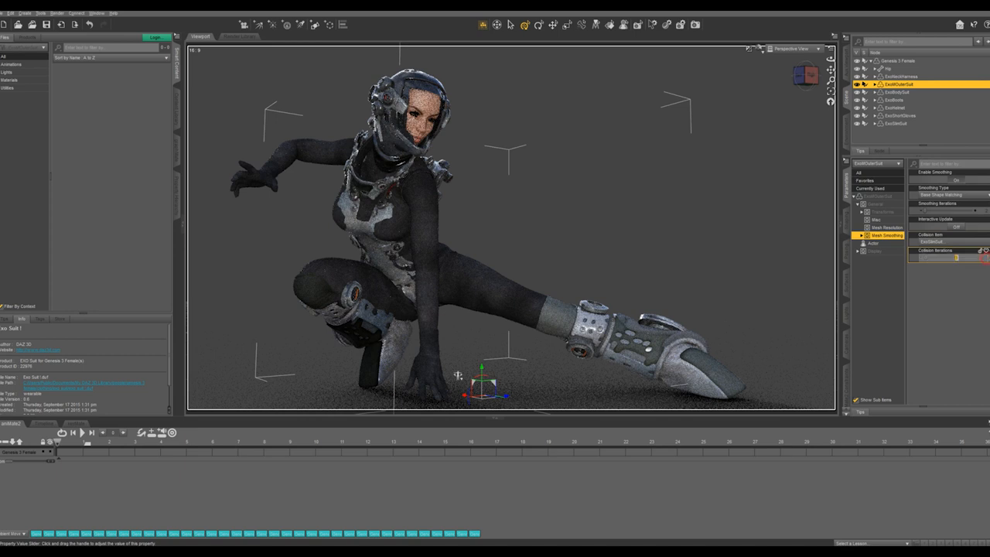
{"action": "left_click_drag", "start_coordinate": [956, 257], "coordinate": [974, 257]}
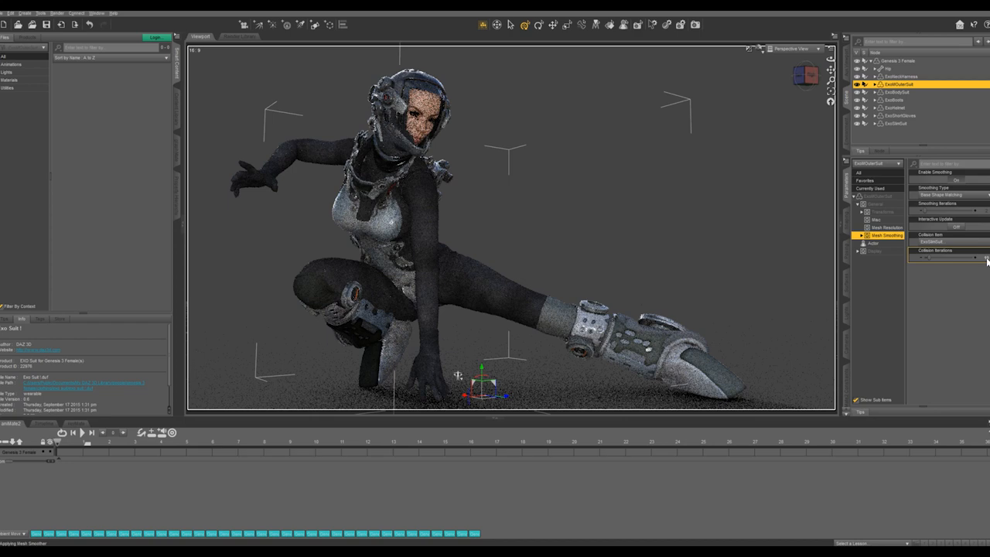